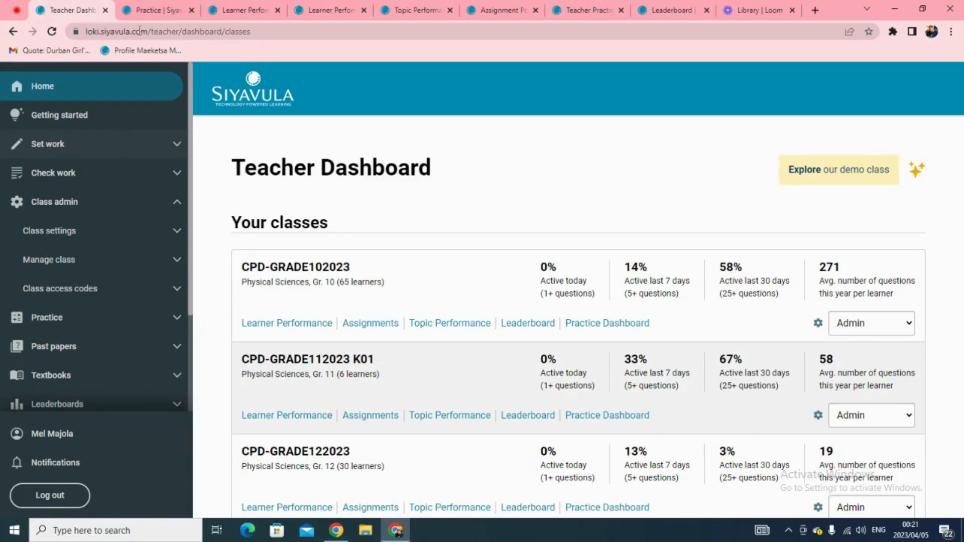
# Step: Expand Grade 10 under Check work to list CPD-GRADE102023 and whole-grade Mathematics and Physical Sciences reports
pyautogui.click(154, 10)
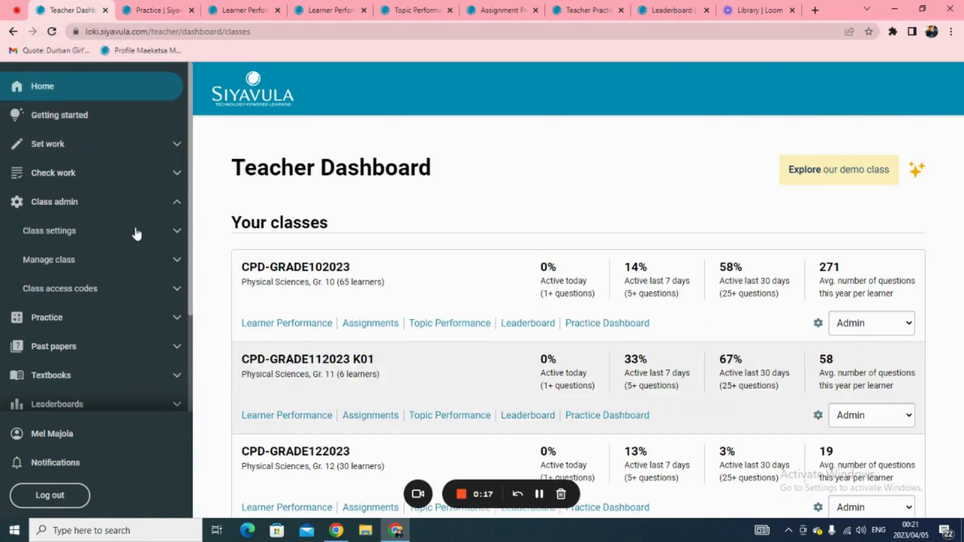
pyautogui.moveTo(157, 291)
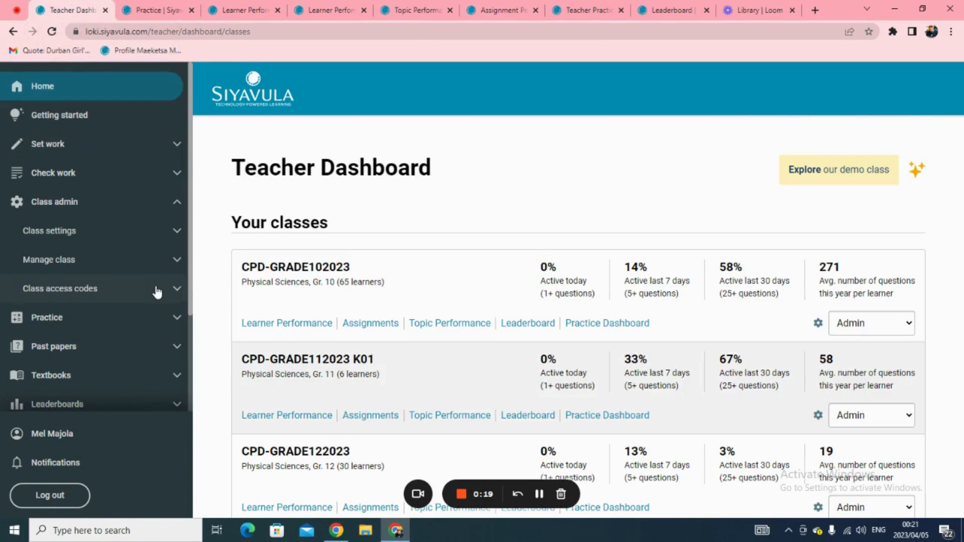
pyautogui.moveTo(88, 177)
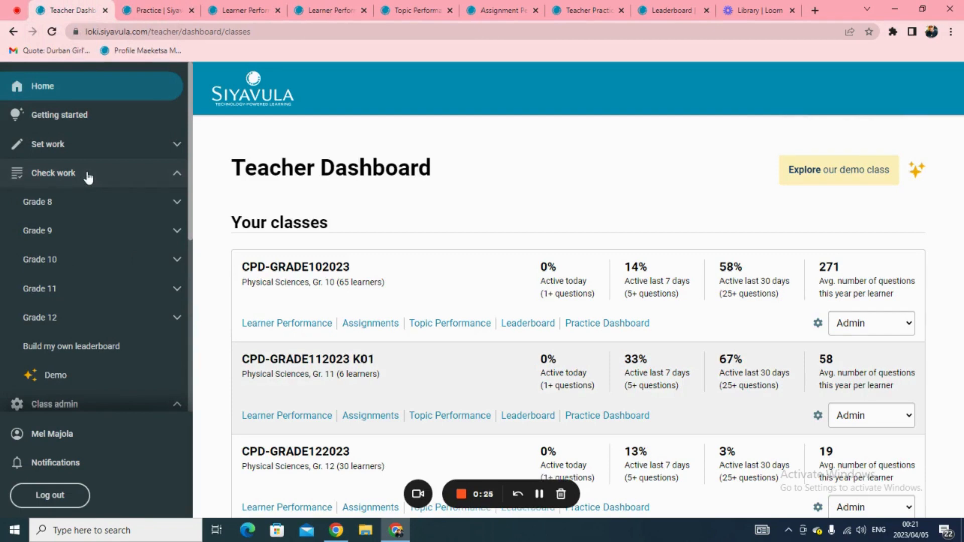
pyautogui.moveTo(83, 249)
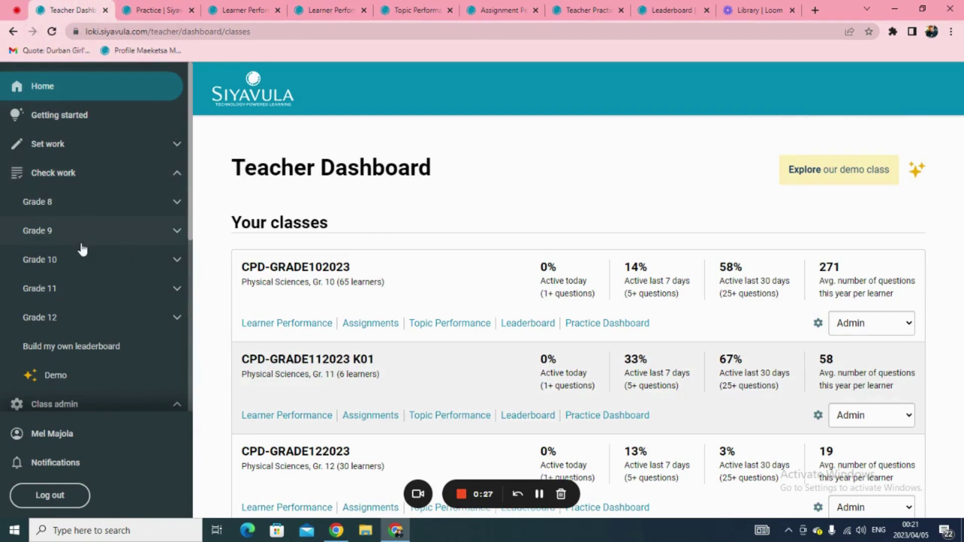
pyautogui.moveTo(80, 259)
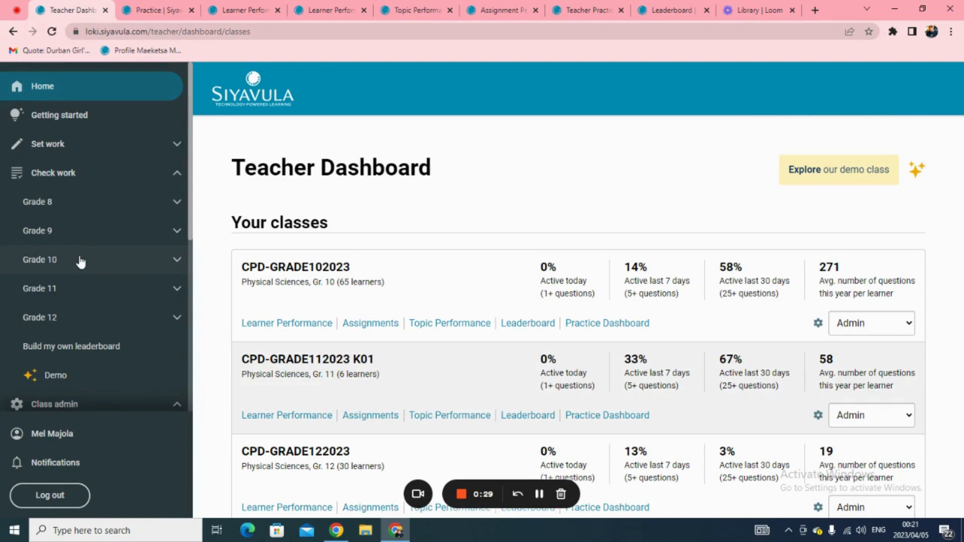
pyautogui.click(39, 259)
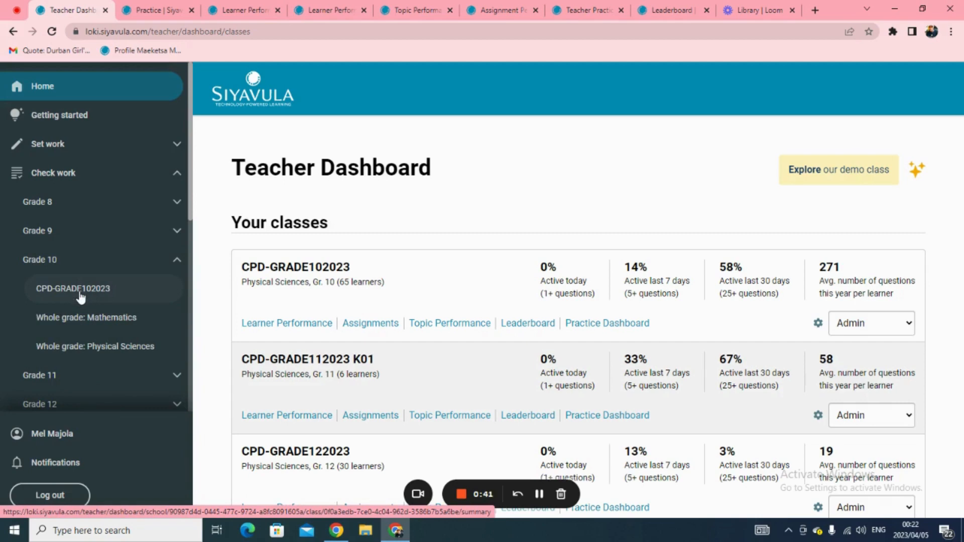
pyautogui.moveTo(94, 346)
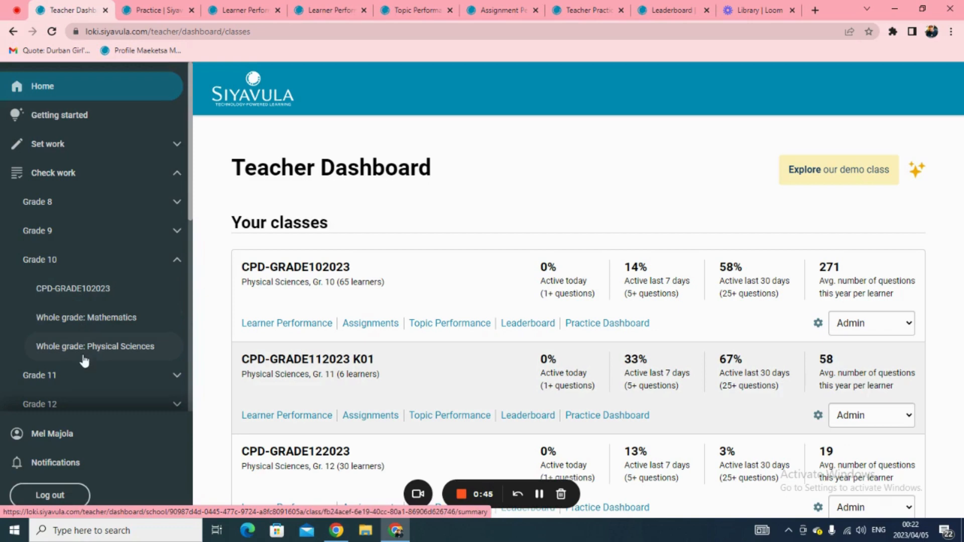
pyautogui.moveTo(84, 339)
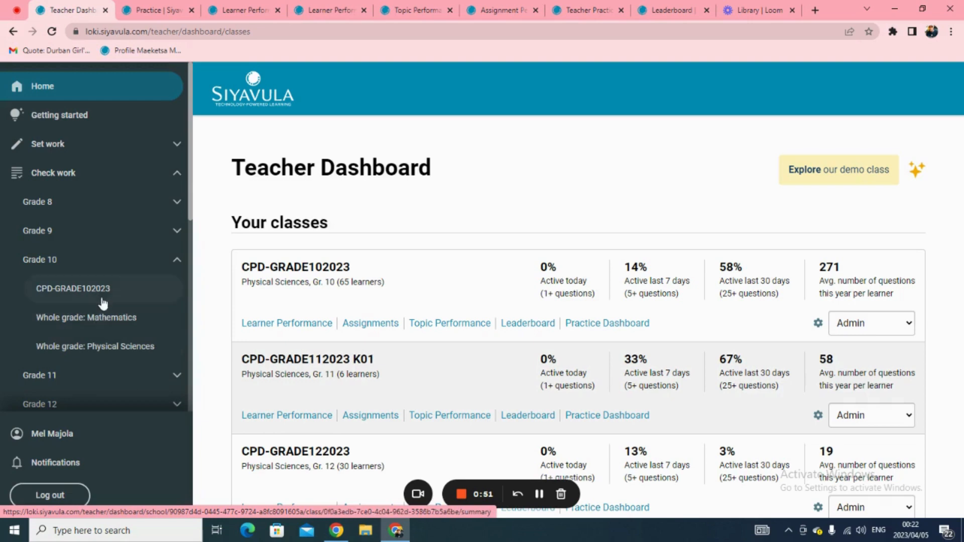
pyautogui.moveTo(331, 10)
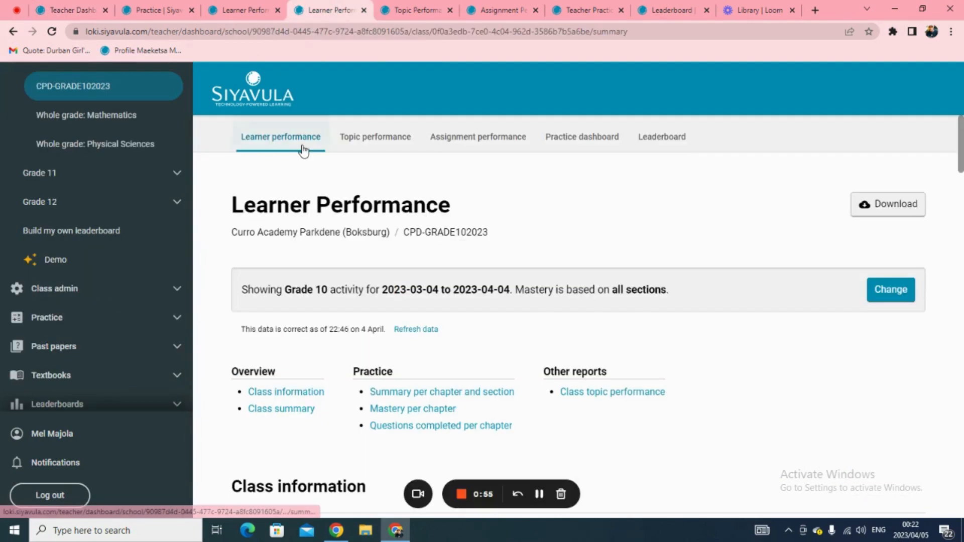
pyautogui.moveTo(478, 137)
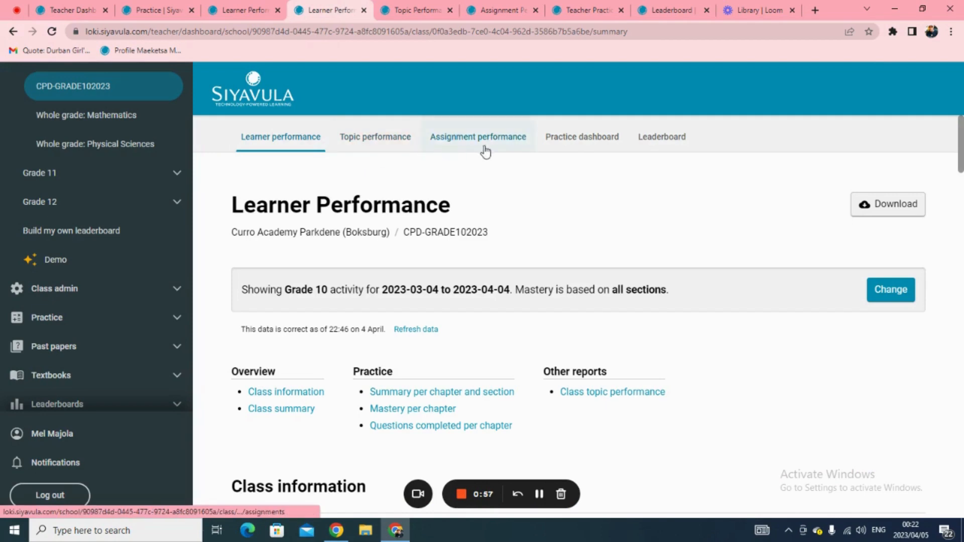
pyautogui.moveTo(579, 155)
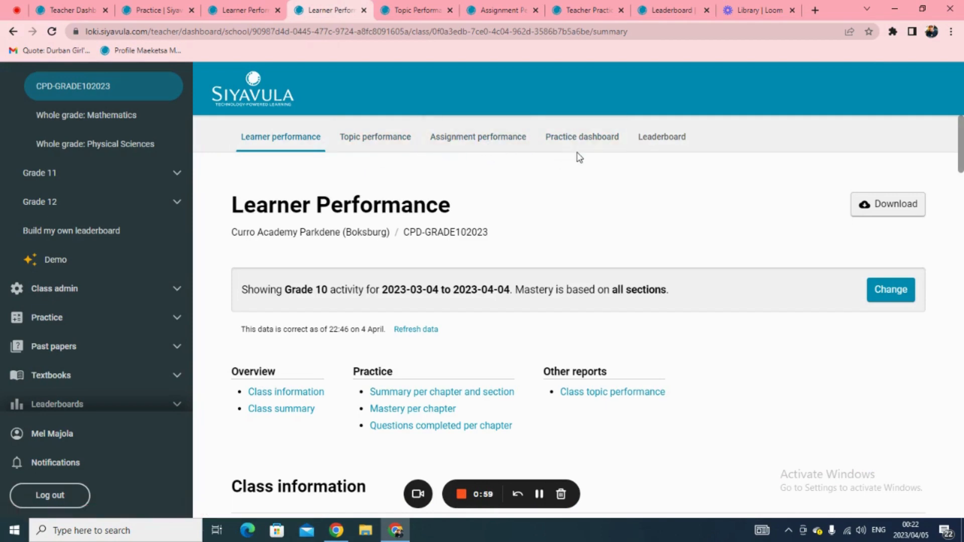
pyautogui.moveTo(662, 137)
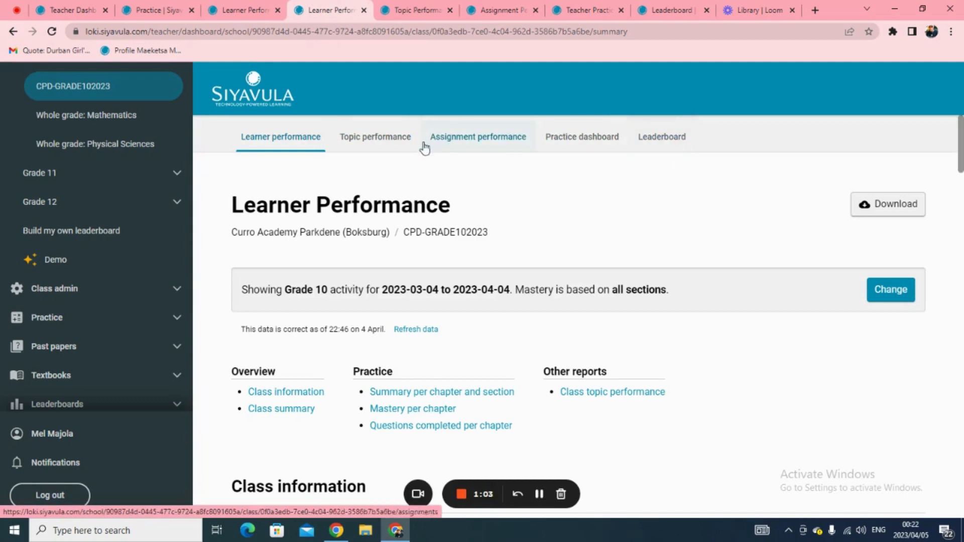
pyautogui.moveTo(284, 172)
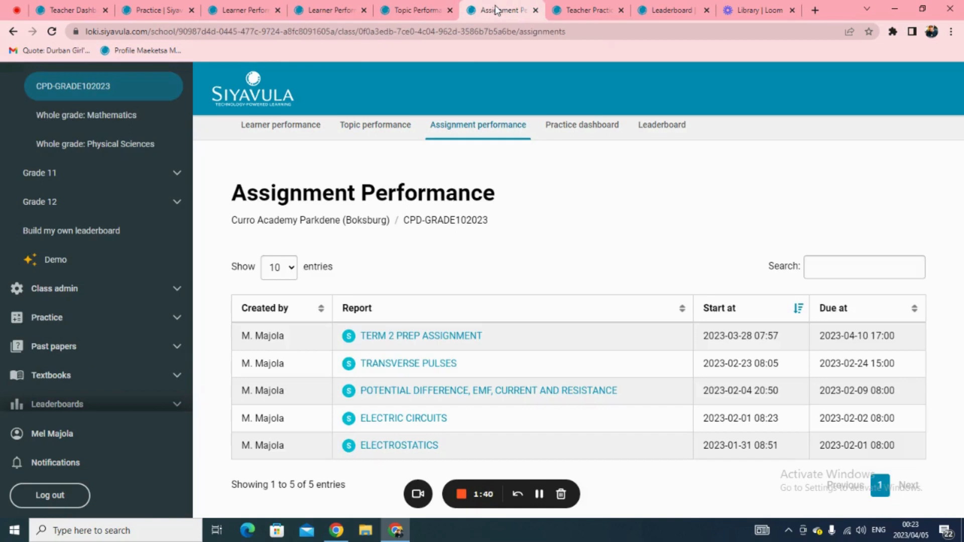
pyautogui.moveTo(479, 174)
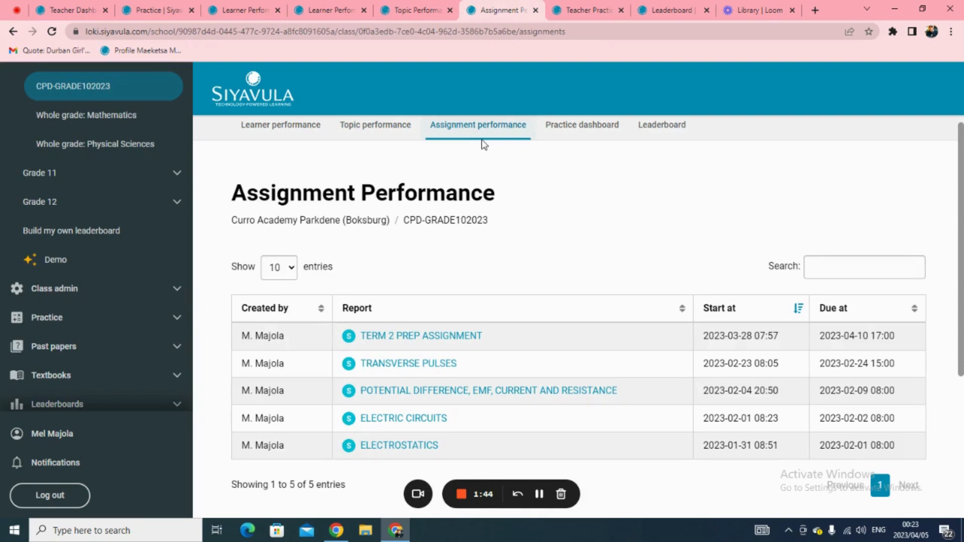
pyautogui.moveTo(594, 28)
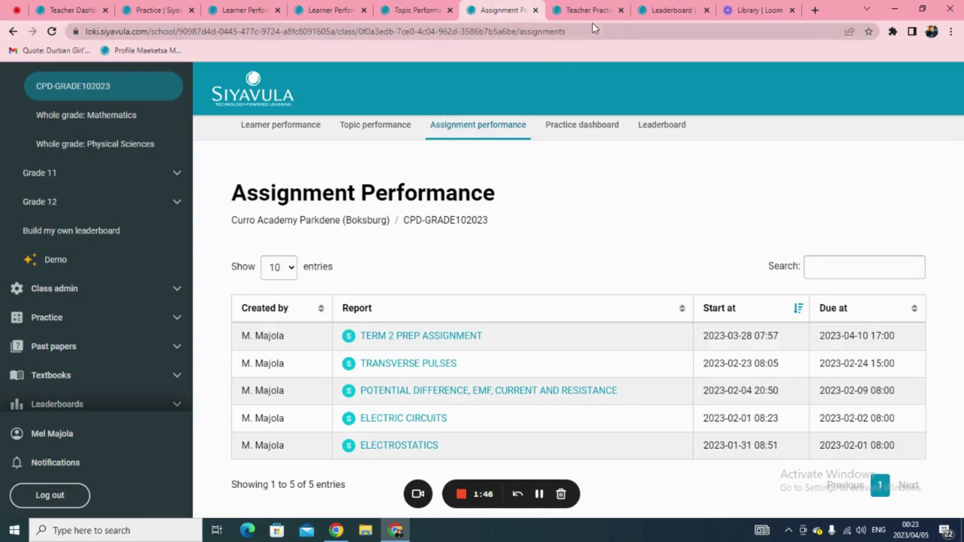
# Step: Show the CPD-GRADE102023 Practice dashboard summarising learner activity across 59 sections
pyautogui.click(584, 10)
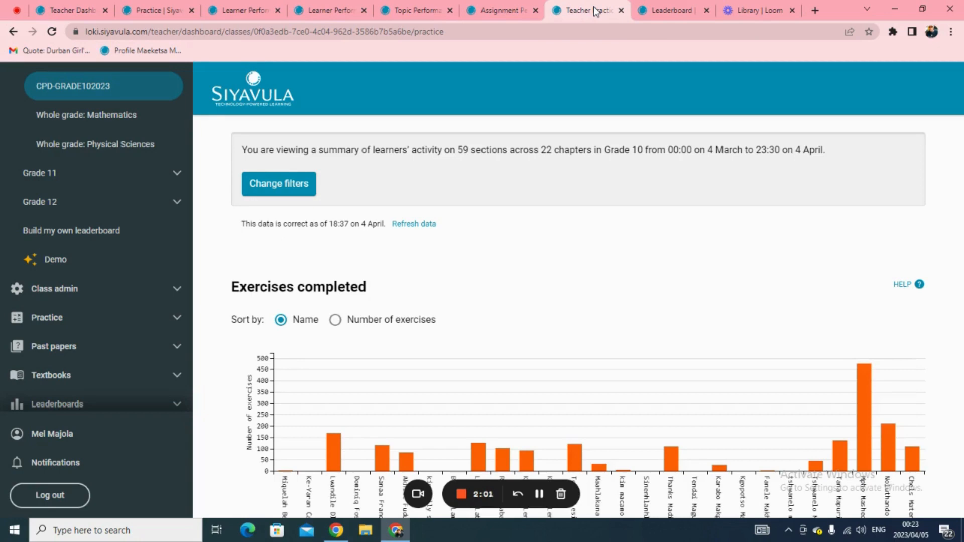
# Step: Show the CPD-GRADE102023 whole-year leaderboard ranking learners by atoms earned
pyautogui.click(670, 10)
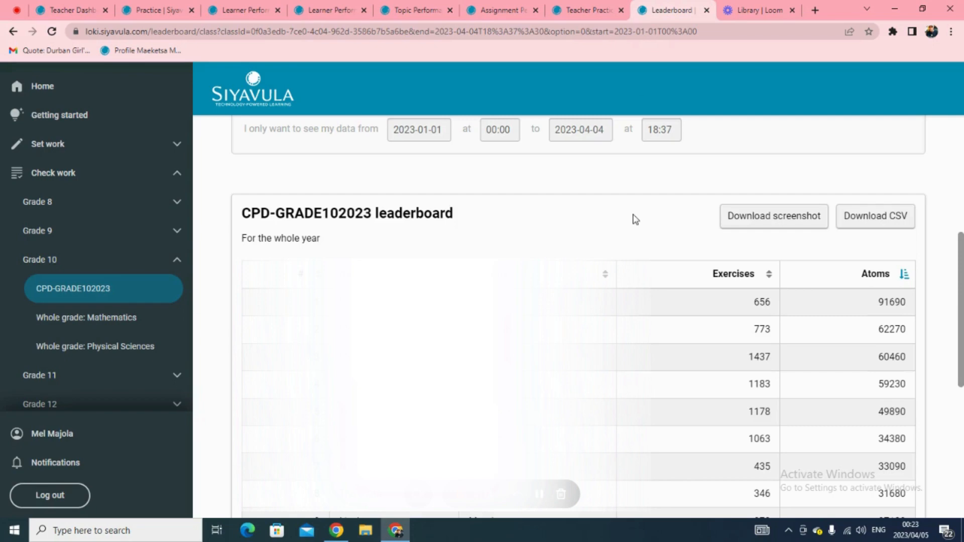
pyautogui.moveTo(787, 333)
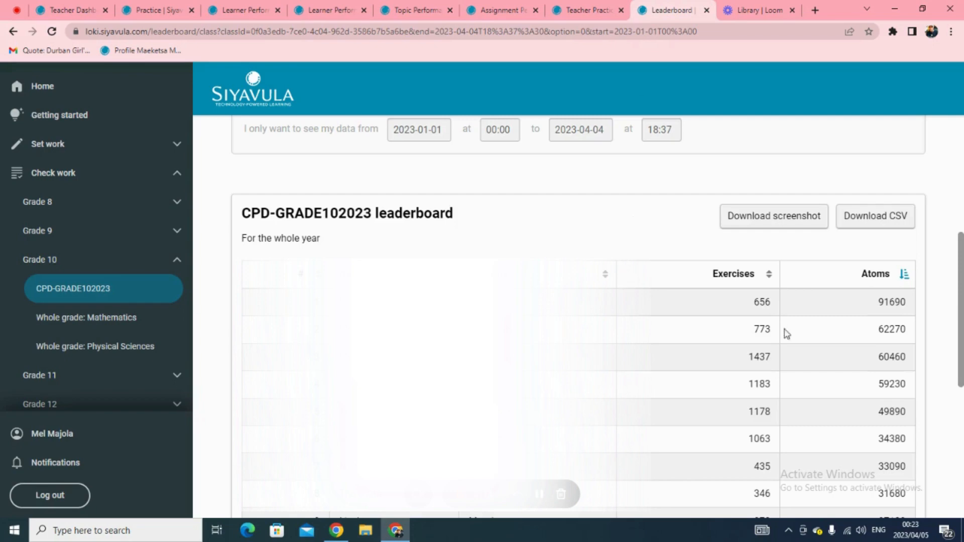
pyautogui.moveTo(865, 308)
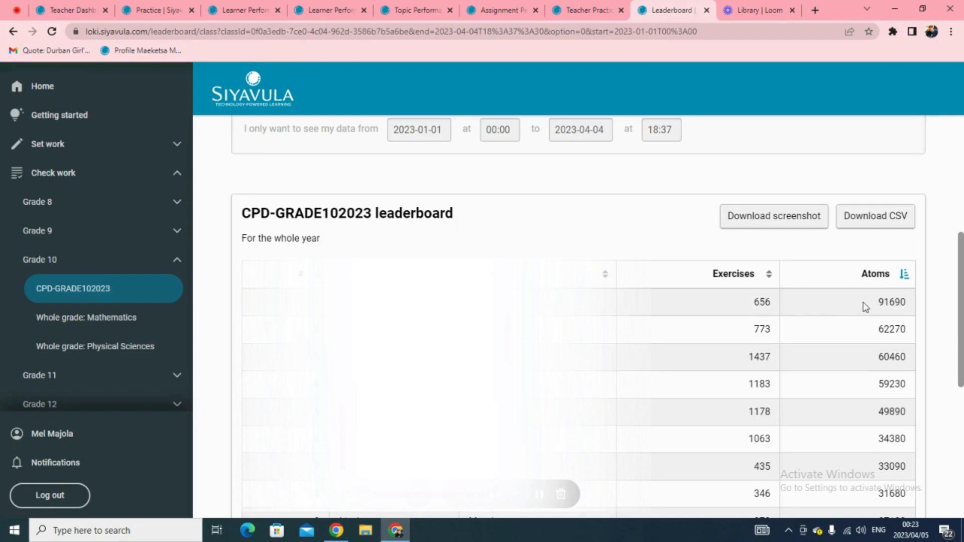